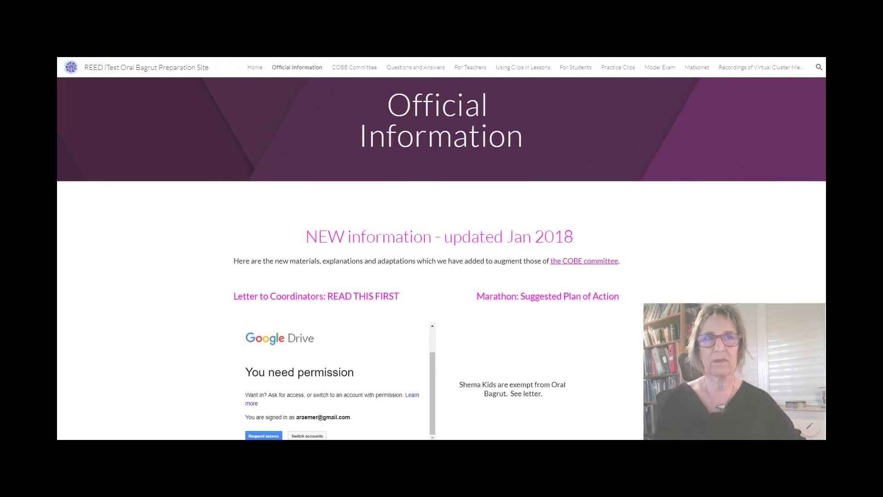
Step: Browse the Oral Matkonet folder list on the USB drive for the student's folder
{"action": "scroll", "scroll_direction": "down", "scroll_amount": 3}
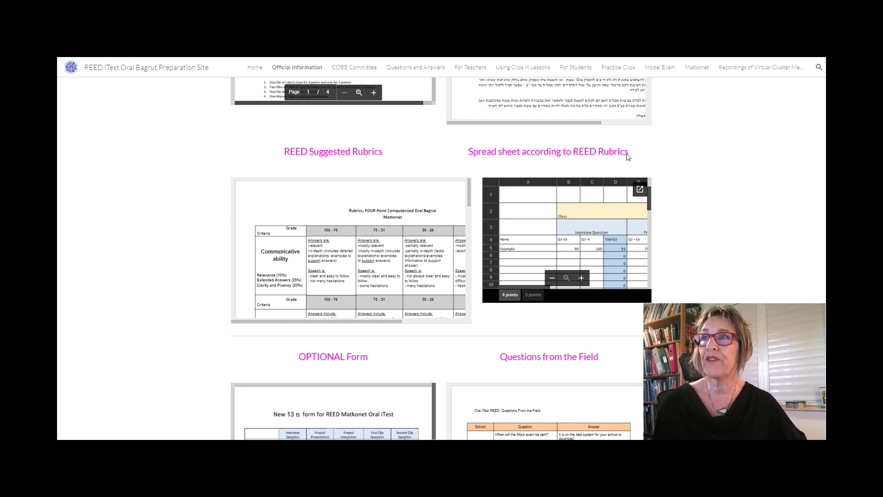
{"action": "scroll", "scroll_direction": "up", "scroll_amount": 3}
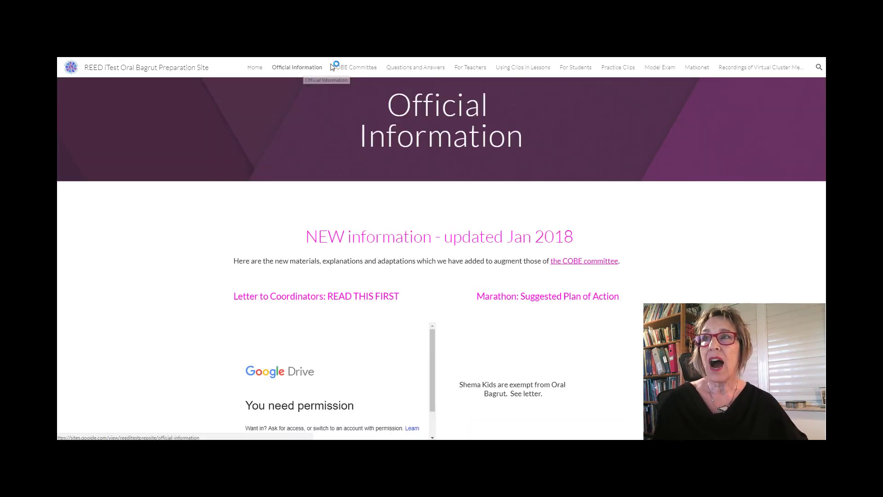
{"action": "mouse_move", "coordinate": [353, 67]}
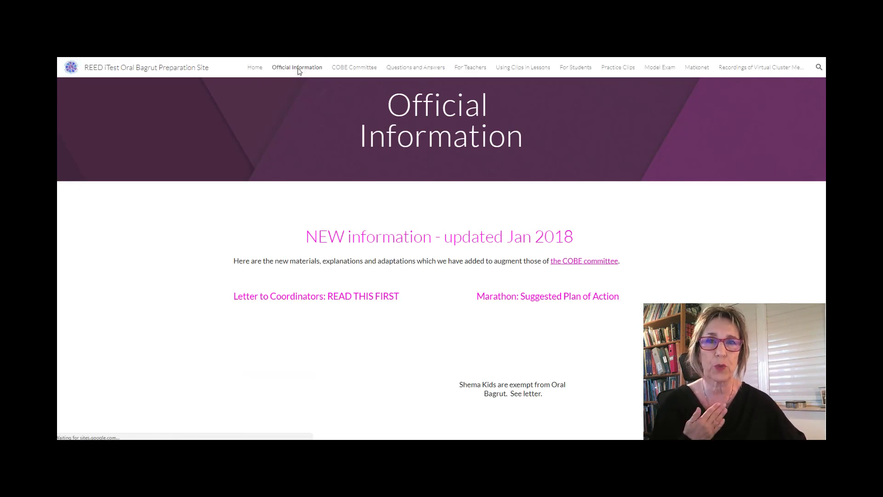
{"action": "scroll", "scroll_direction": "down", "scroll_amount": 3}
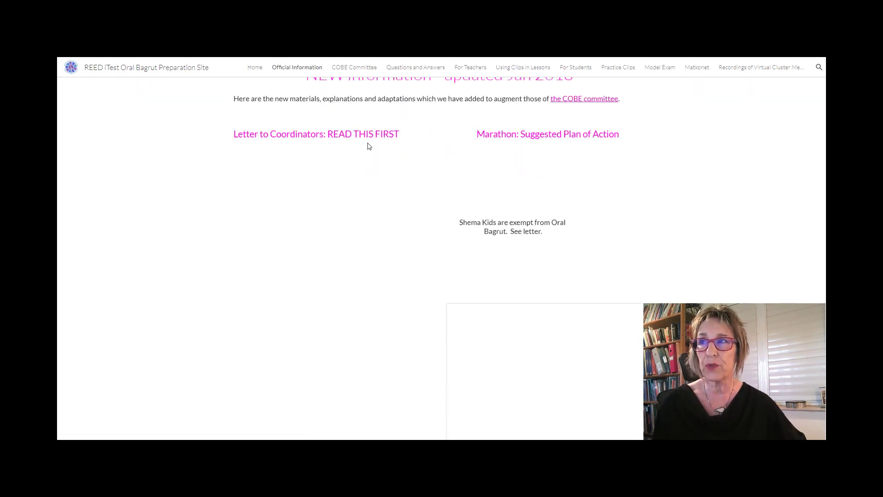
{"action": "scroll", "scroll_direction": "down", "scroll_amount": 3}
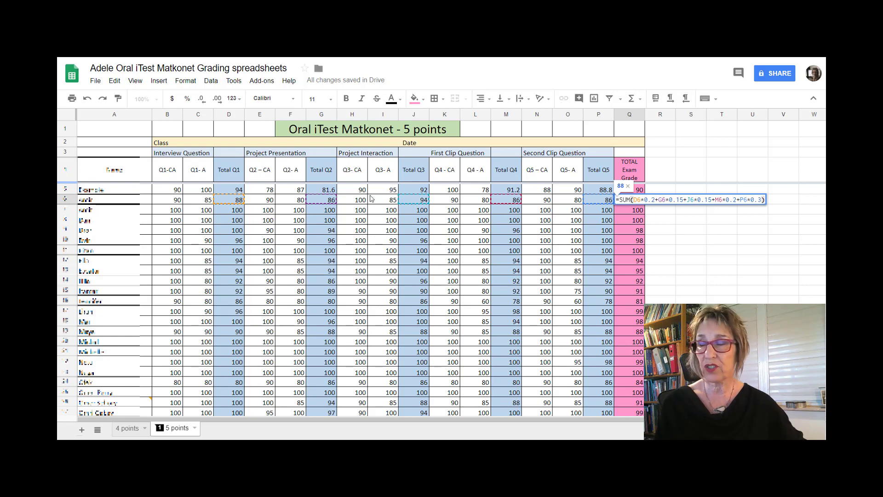
{"action": "mouse_move", "coordinate": [190, 377]}
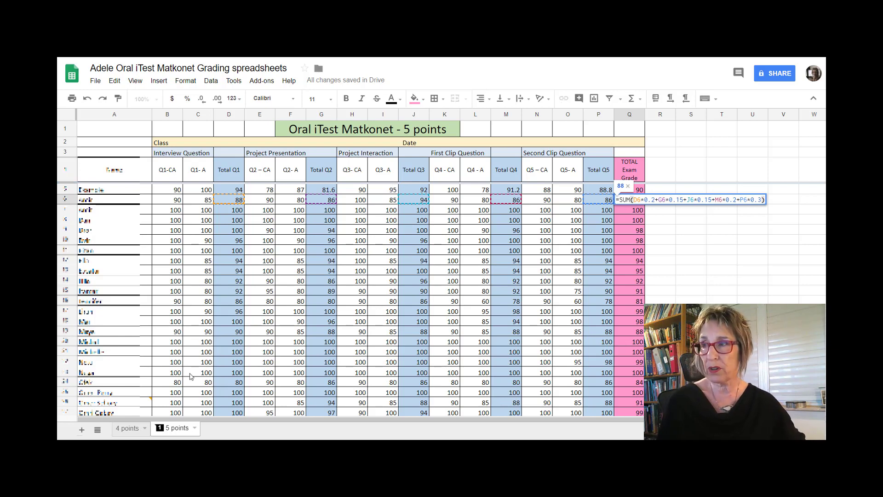
{"action": "left_click", "coordinate": [127, 428]}
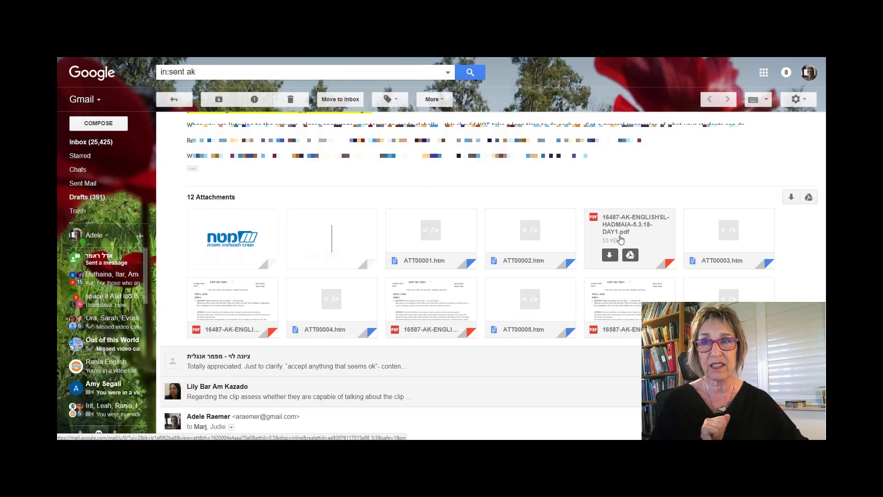
{"action": "mouse_move", "coordinate": [626, 226]}
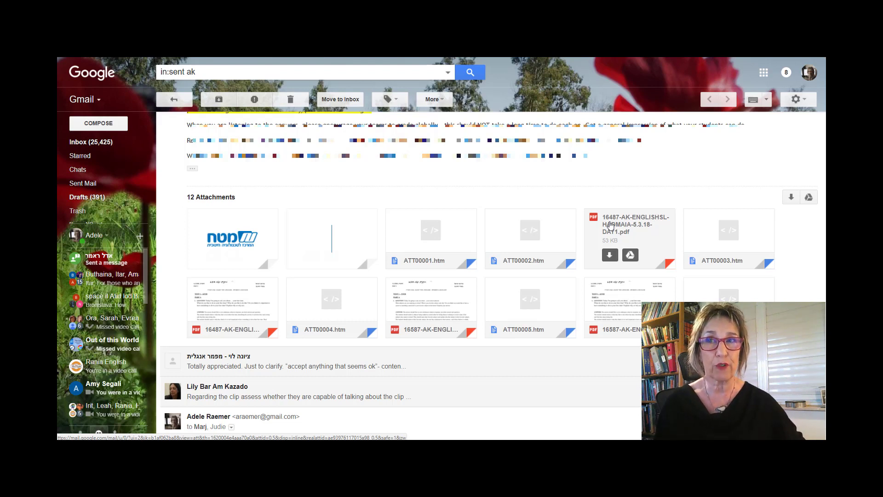
{"action": "mouse_move", "coordinate": [611, 239]}
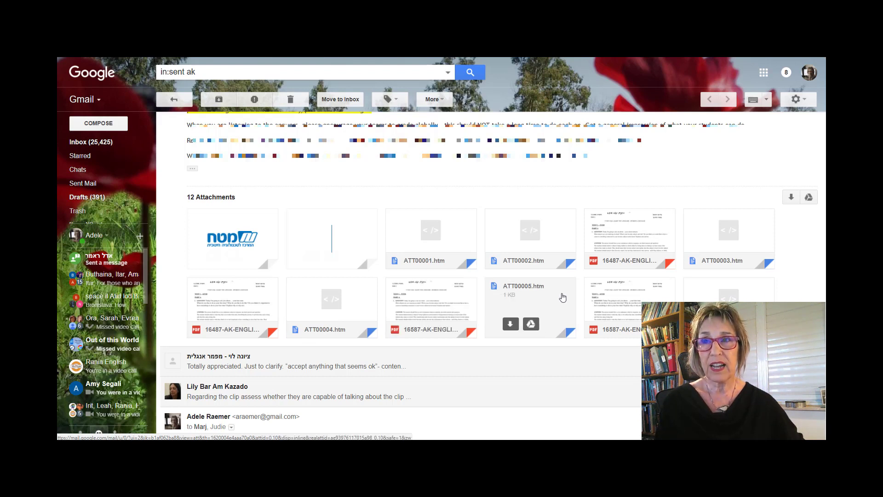
{"action": "mouse_move", "coordinate": [631, 308]}
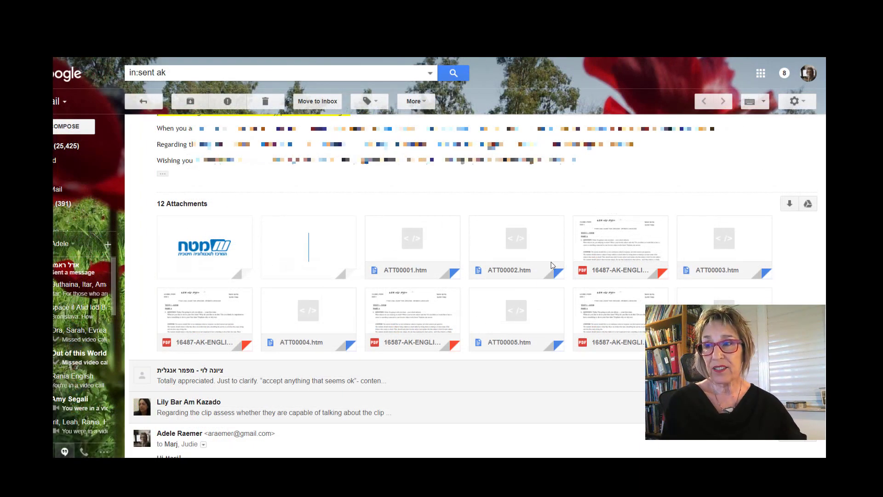
{"action": "mouse_move", "coordinate": [572, 431]}
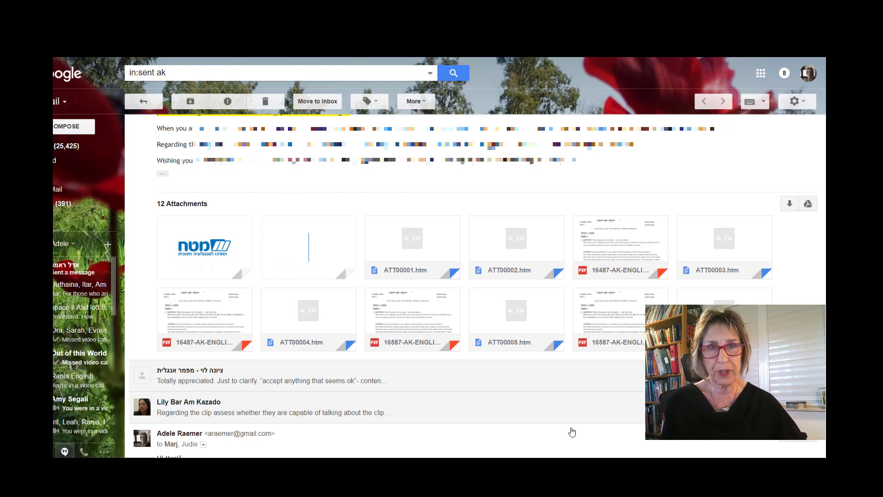
{"action": "mouse_move", "coordinate": [555, 399]}
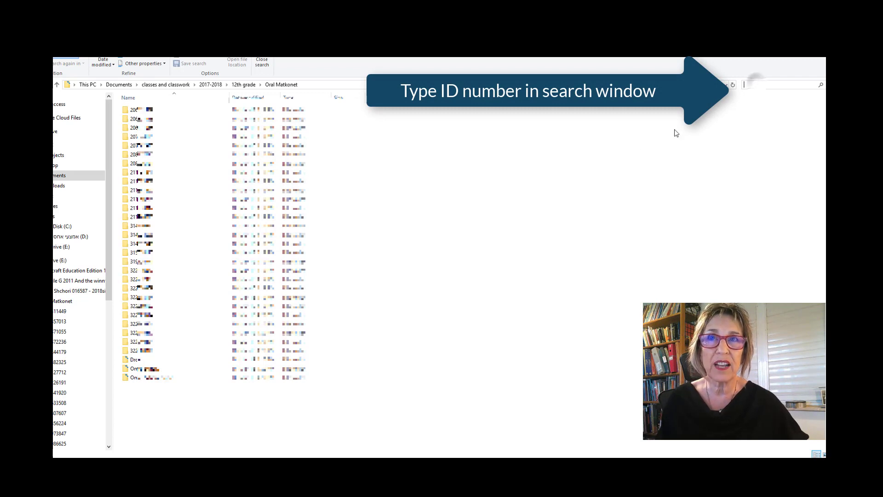
Step: Search the folder for the student by ID '31' and name 'Joe'
{"action": "type", "text": "31"}
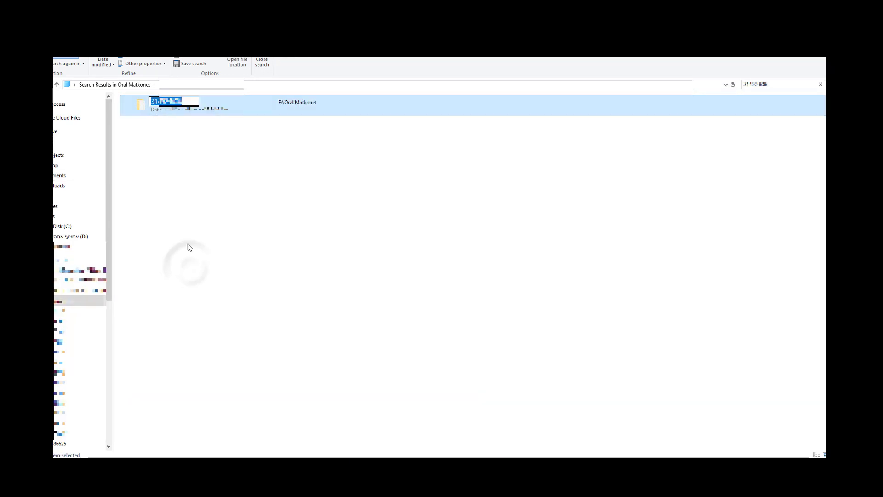
{"action": "type", "text": "Joe"}
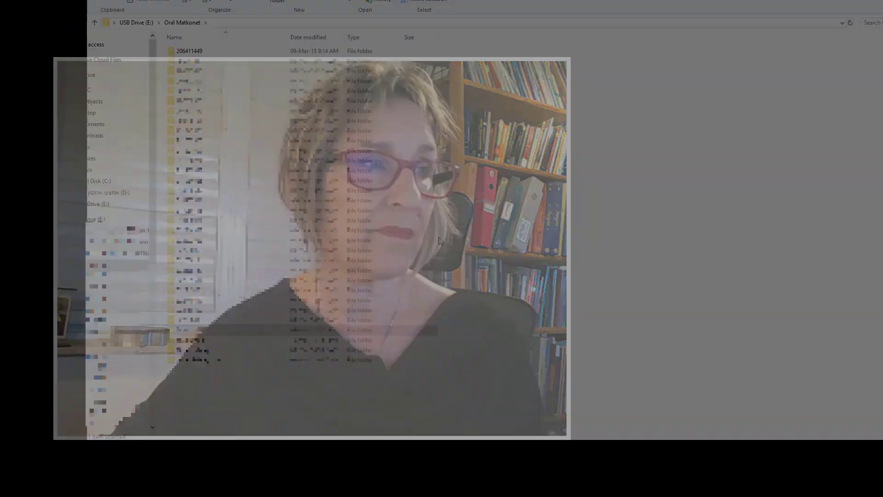
Step: Enter the student's exam folder and its standalone_open subfolder
{"action": "right_click", "coordinate": [231, 321]}
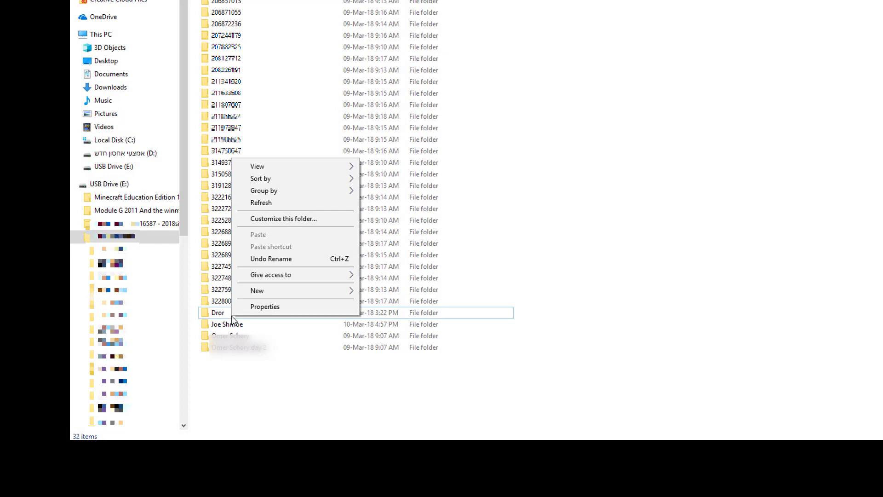
{"action": "left_click", "coordinate": [217, 312]}
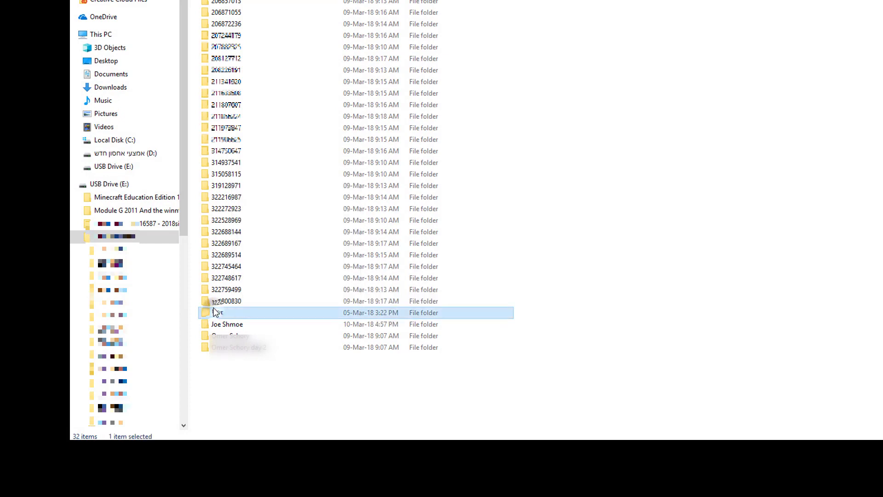
{"action": "double_click", "coordinate": [226, 313]}
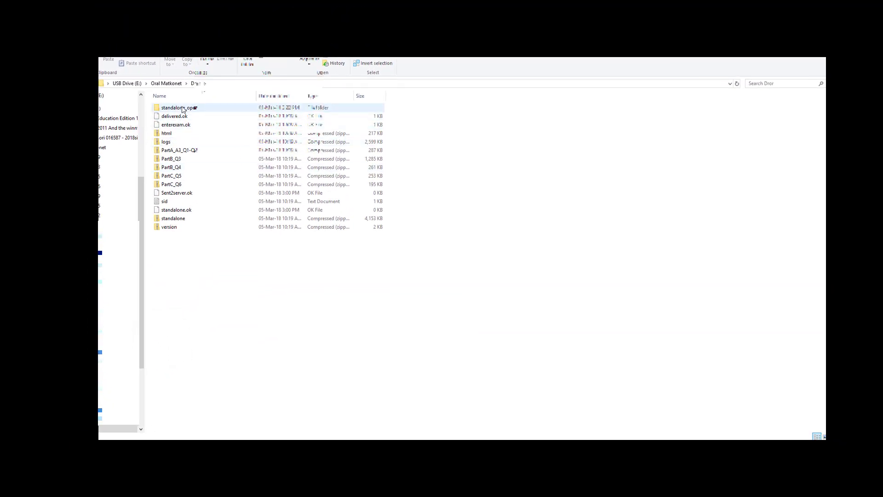
{"action": "double_click", "coordinate": [179, 106]}
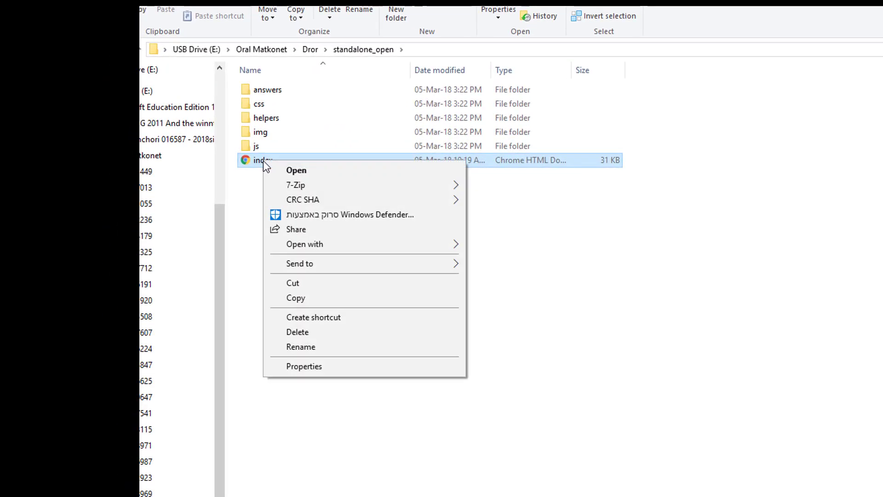
{"action": "mouse_move", "coordinate": [274, 175]}
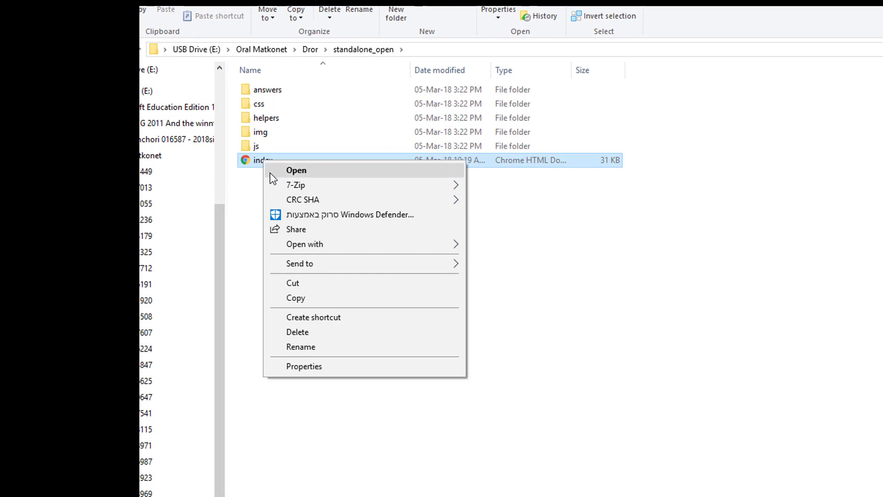
Step: Launch the index page with Internet Explorer via Open with
{"action": "left_click", "coordinate": [304, 244]}
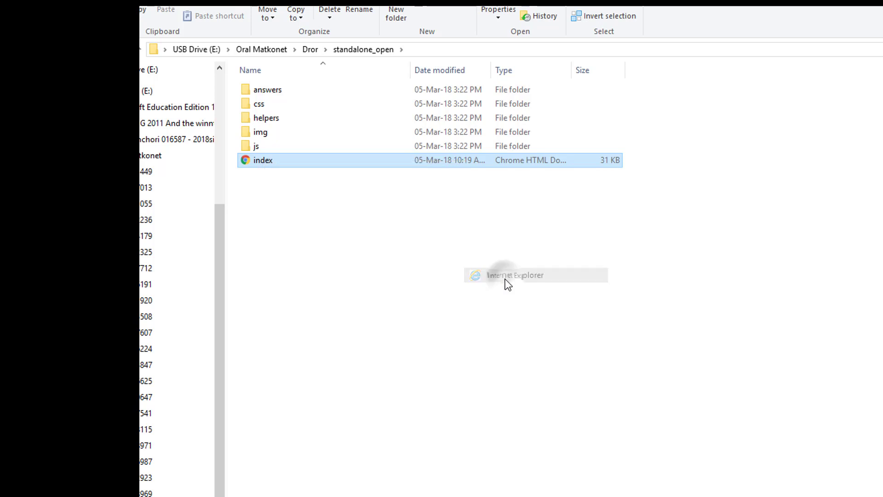
Step: Load the exam page in Internet Explorer and scroll past the cover to Part A's audio player
{"action": "double_click", "coordinate": [263, 160]}
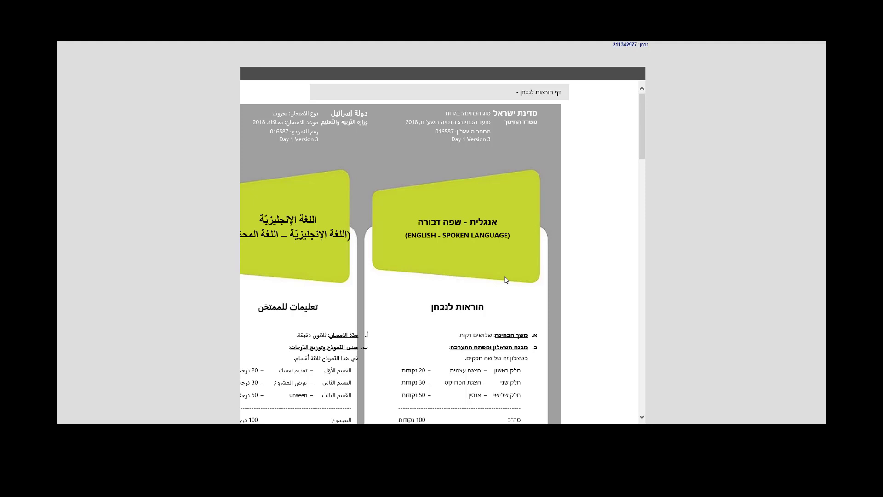
{"action": "mouse_move", "coordinate": [445, 239]}
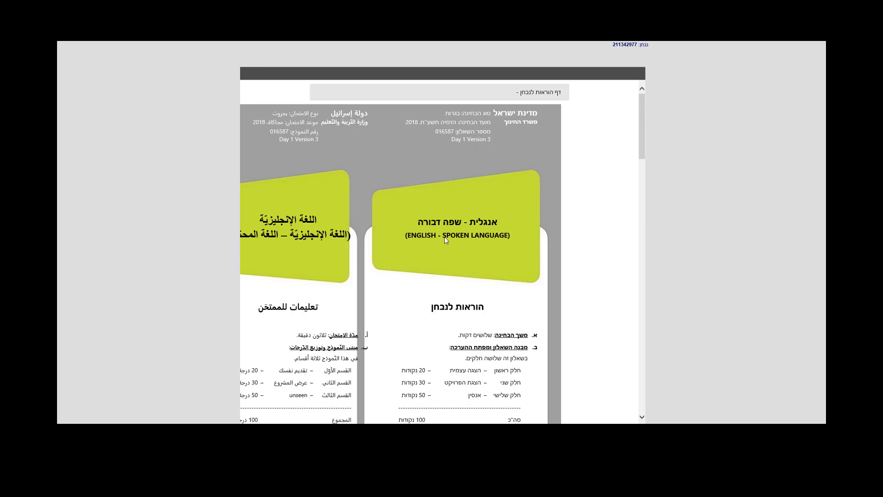
{"action": "mouse_move", "coordinate": [299, 148]}
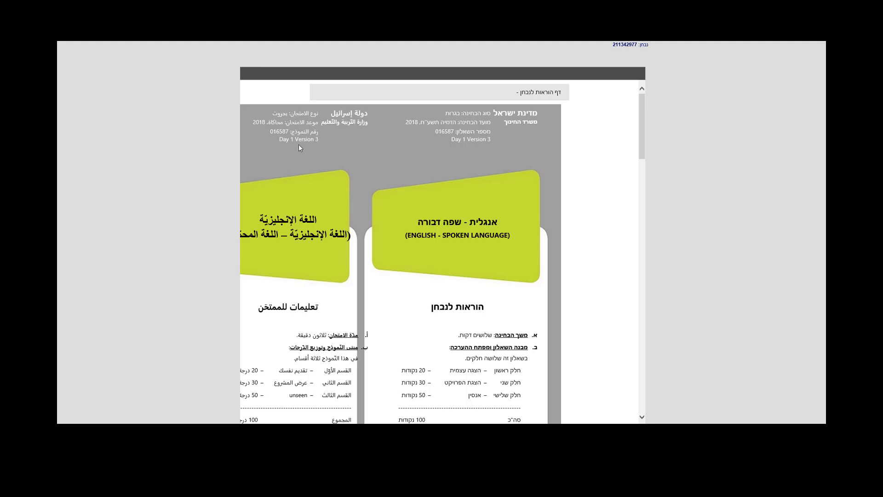
{"action": "mouse_move", "coordinate": [320, 150]}
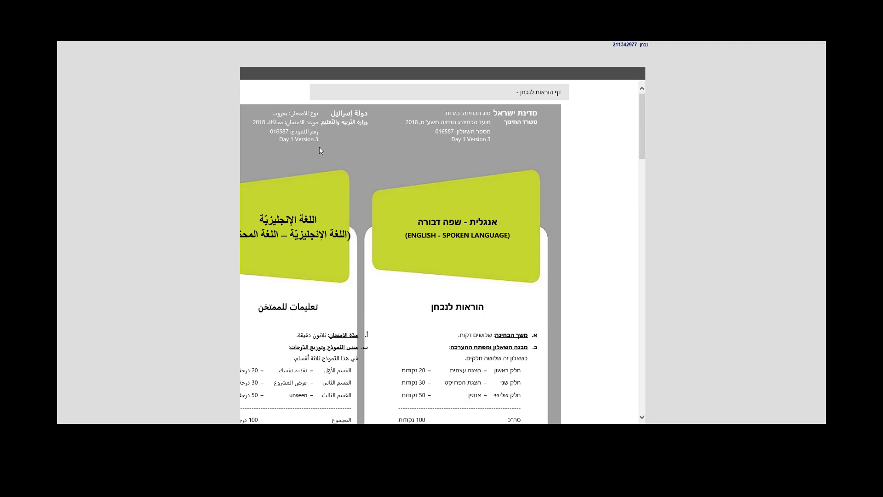
{"action": "mouse_move", "coordinate": [298, 147]}
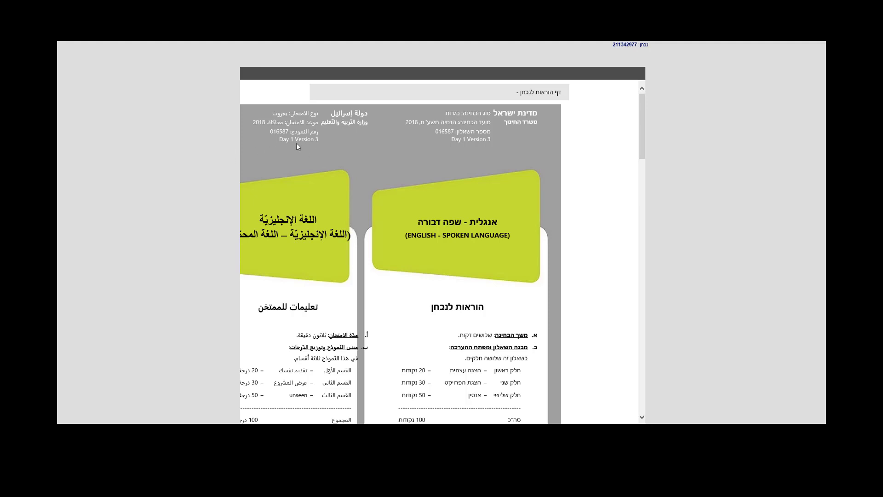
{"action": "mouse_move", "coordinate": [308, 147]}
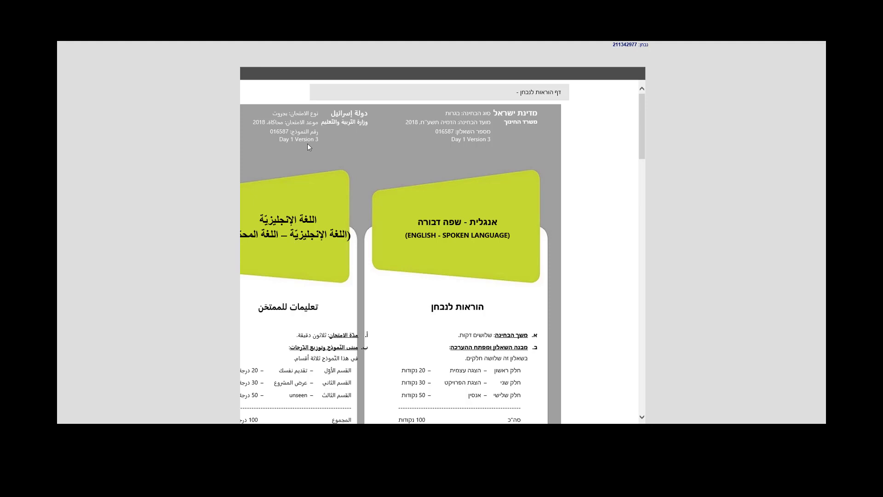
{"action": "scroll", "scroll_direction": "down", "scroll_amount": 3}
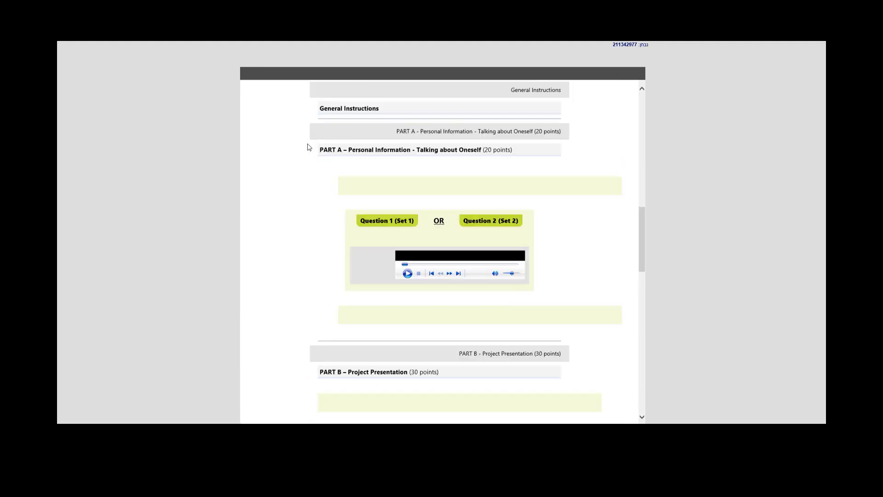
Step: Scroll down to Part B's Question 3 and Question 4 audio players
{"action": "scroll", "scroll_direction": "down", "scroll_amount": 3}
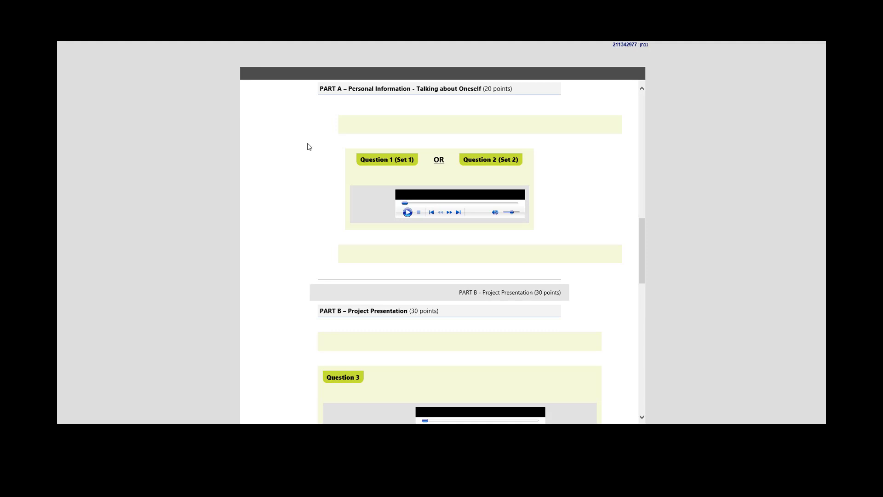
{"action": "mouse_move", "coordinate": [348, 202]}
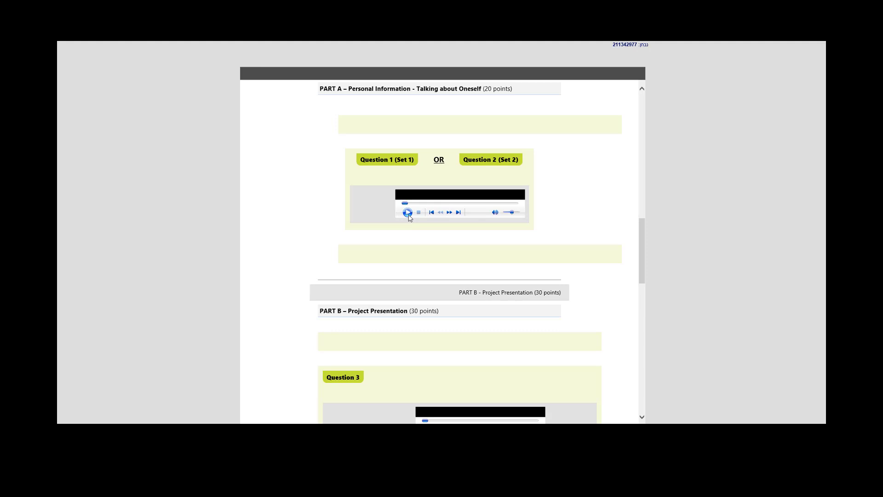
{"action": "scroll", "scroll_direction": "down", "scroll_amount": 3}
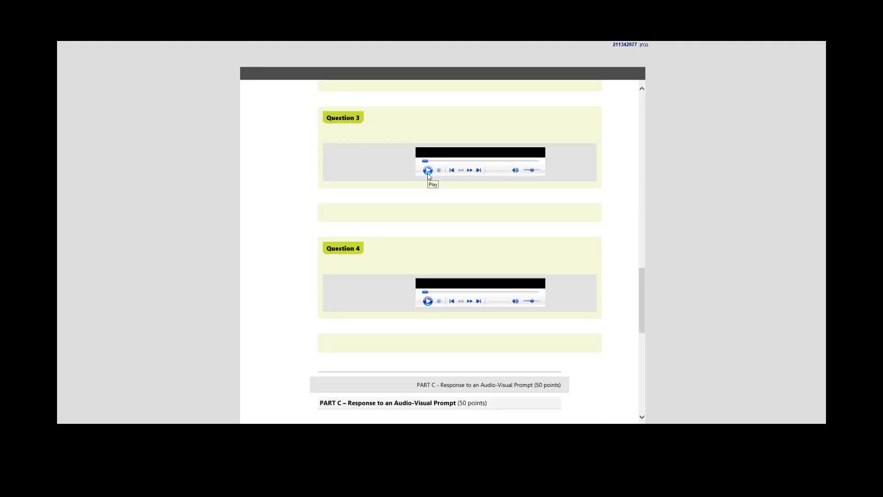
Step: Play part of the Question 3 answer recording, then pause it
{"action": "left_click", "coordinate": [428, 169]}
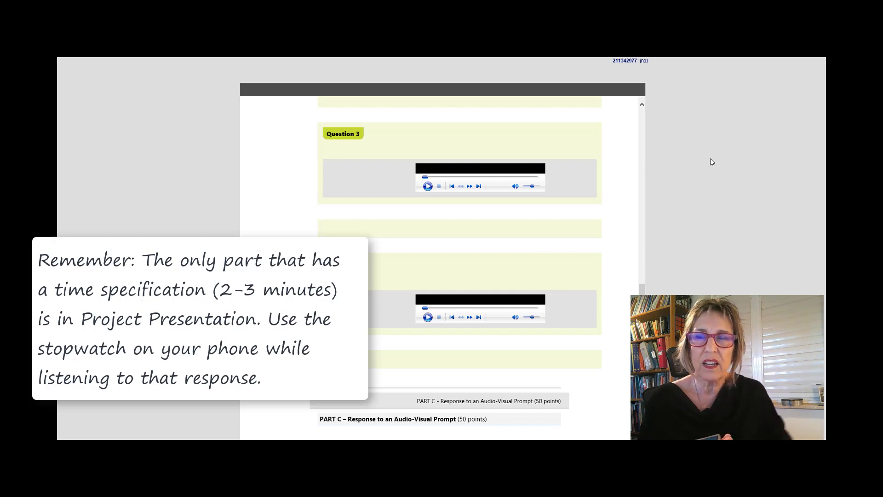
{"action": "left_click", "coordinate": [428, 186]}
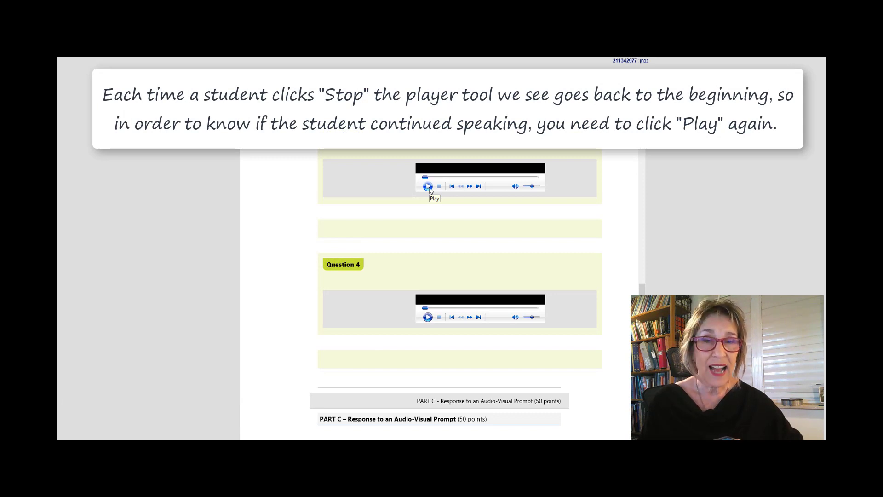
{"action": "left_click", "coordinate": [428, 186]}
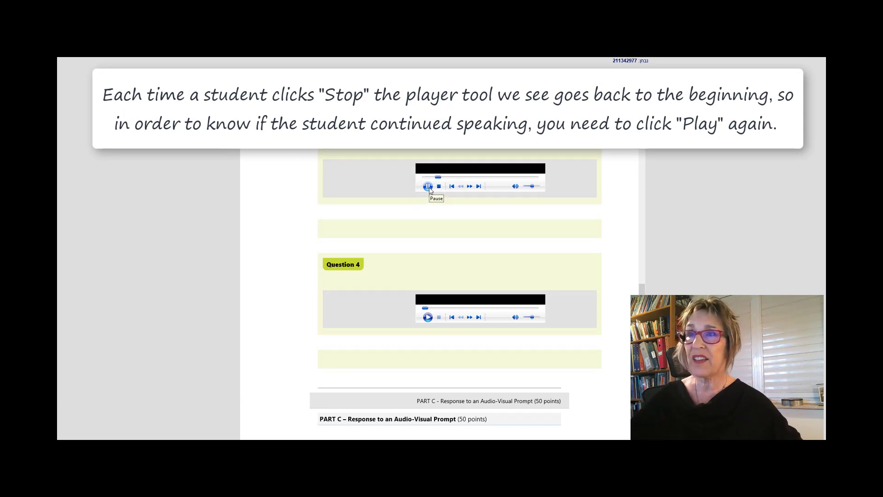
{"action": "left_click", "coordinate": [428, 186]}
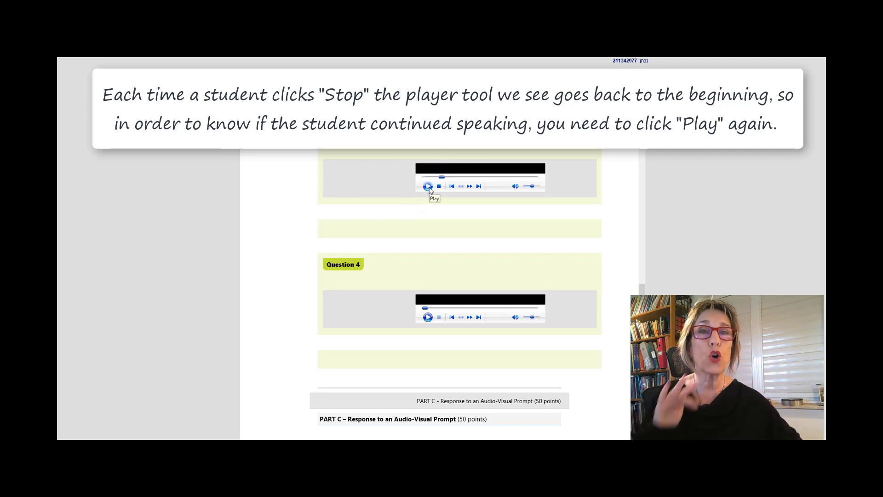